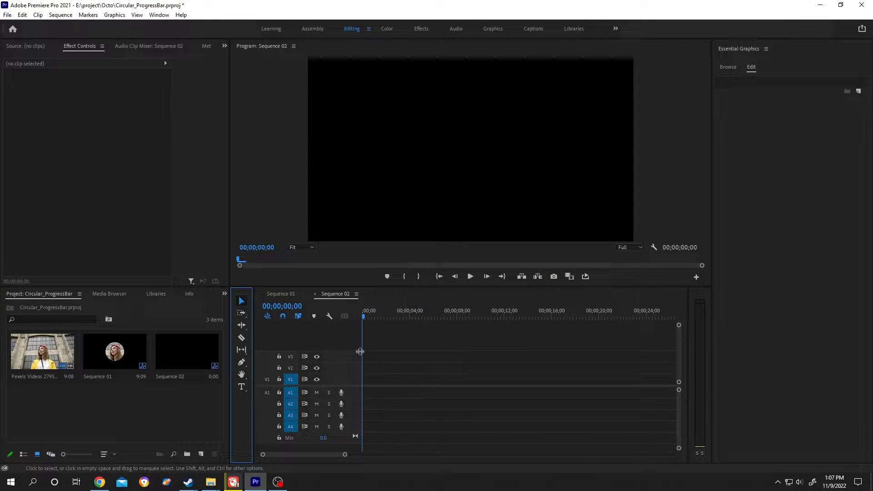
Reveal the Pen tool's flyout to reach the Ellipse Tool for drawing the circle.
{"action": "left_click", "coordinate": [241, 362]}
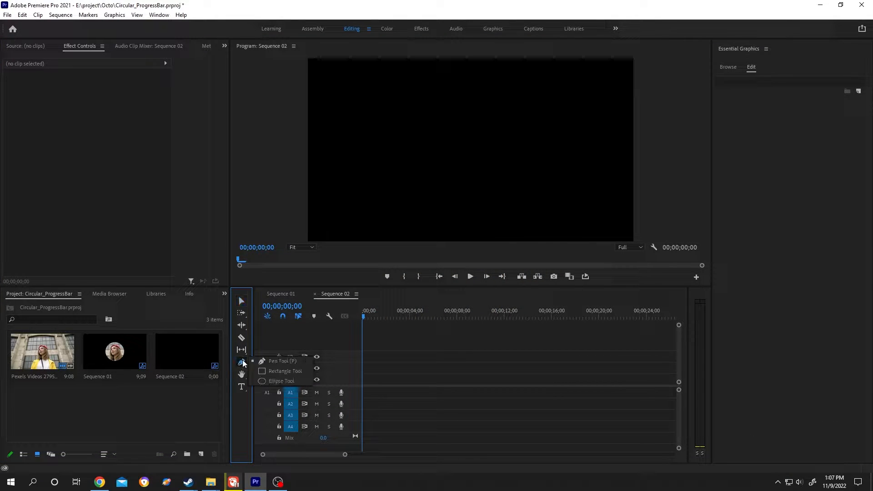
{"action": "mouse_move", "coordinate": [281, 381]}
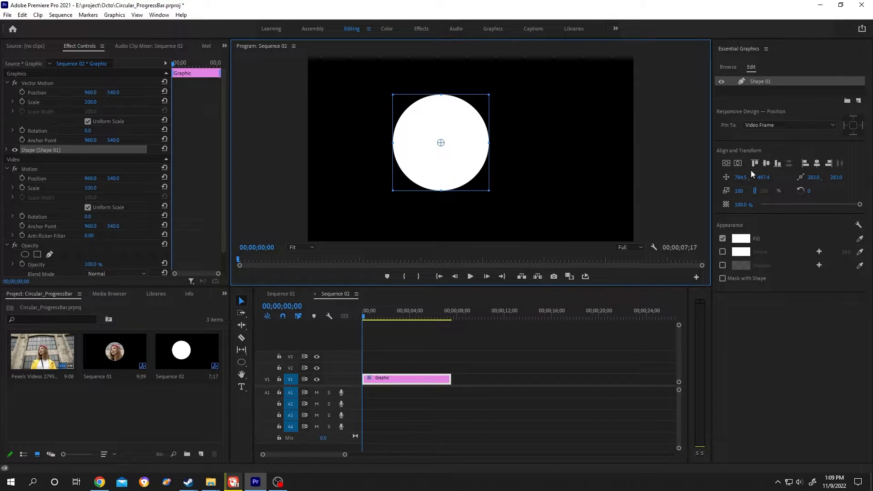
Remove the circle's fill in Essential Graphics so only a 24-wide white stroke remains.
{"action": "left_click", "coordinate": [158, 15]}
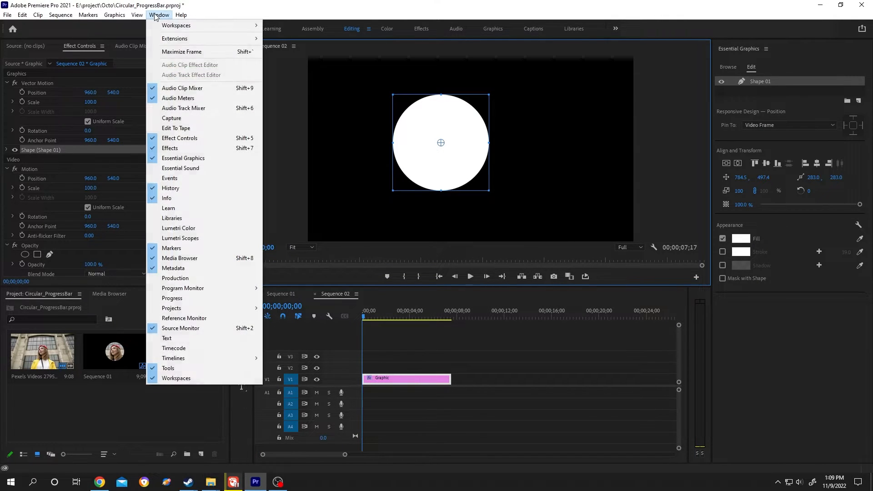
{"action": "mouse_move", "coordinate": [183, 158]}
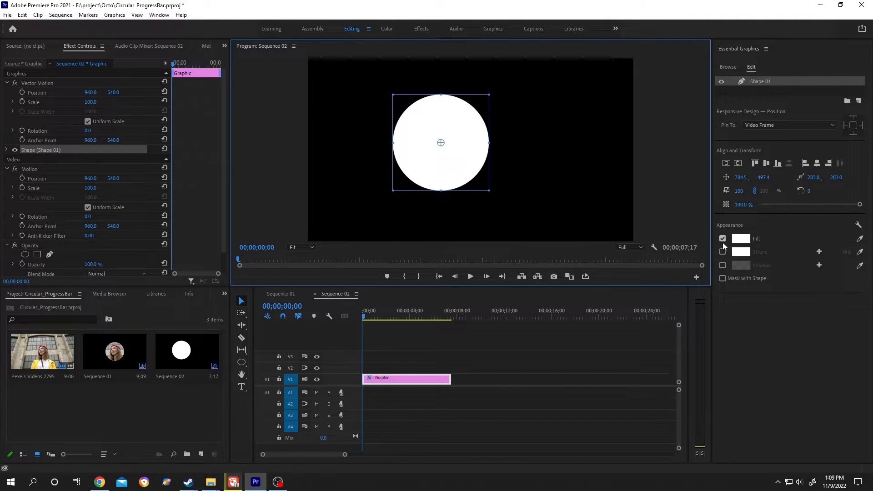
{"action": "left_click", "coordinate": [722, 238]}
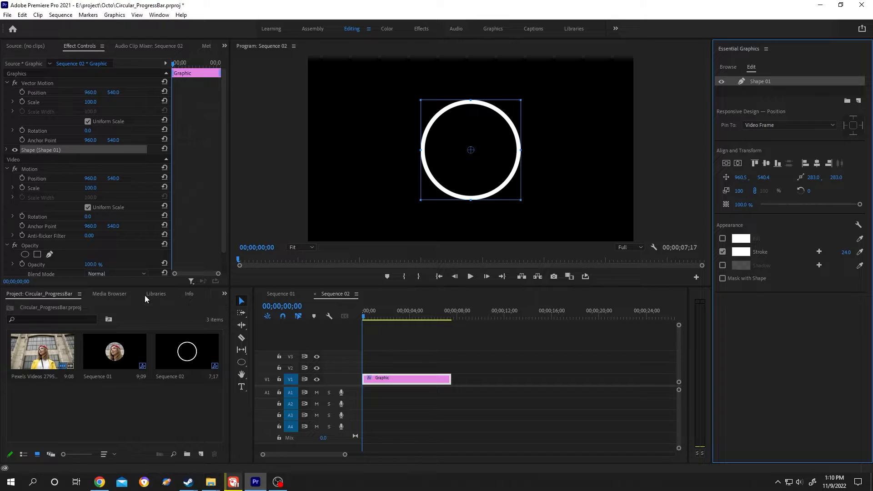
{"action": "mouse_move", "coordinate": [173, 299]}
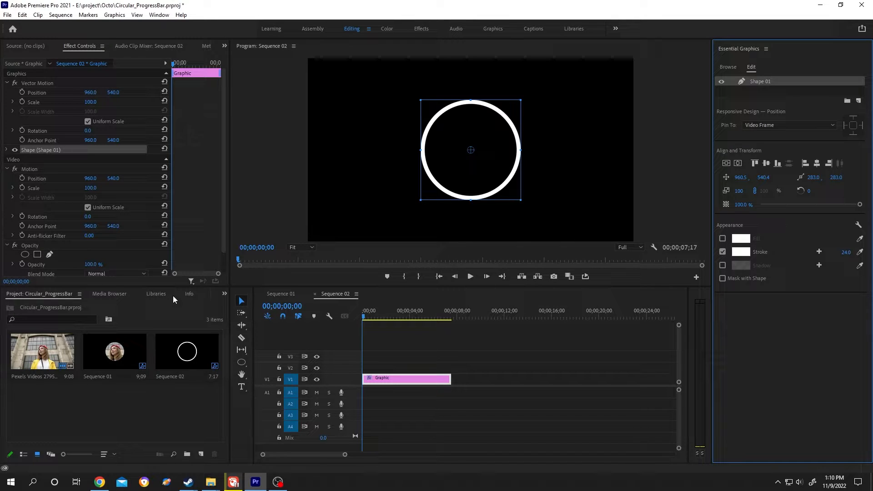
Show the Effects library, drop Radial Wipe onto the ring graphic and focus its Effect Controls.
{"action": "left_click", "coordinate": [225, 293]}
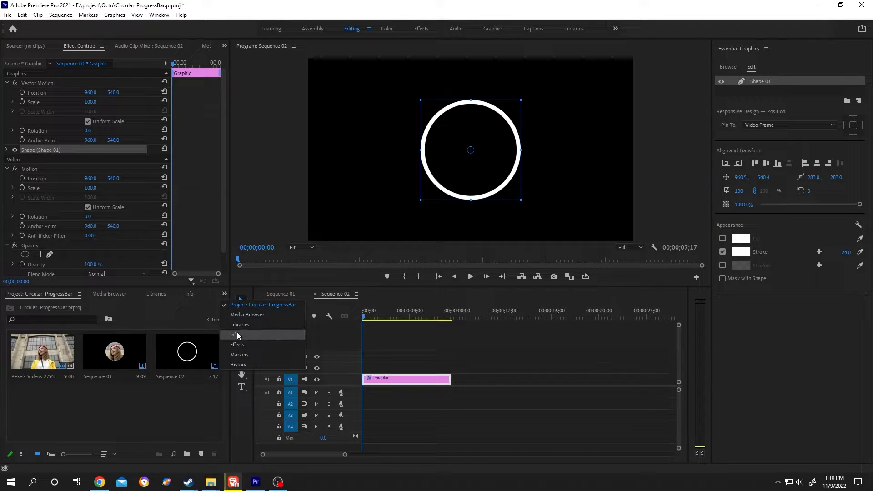
{"action": "left_click", "coordinate": [237, 344]}
{"action": "type", "text": "radial"}
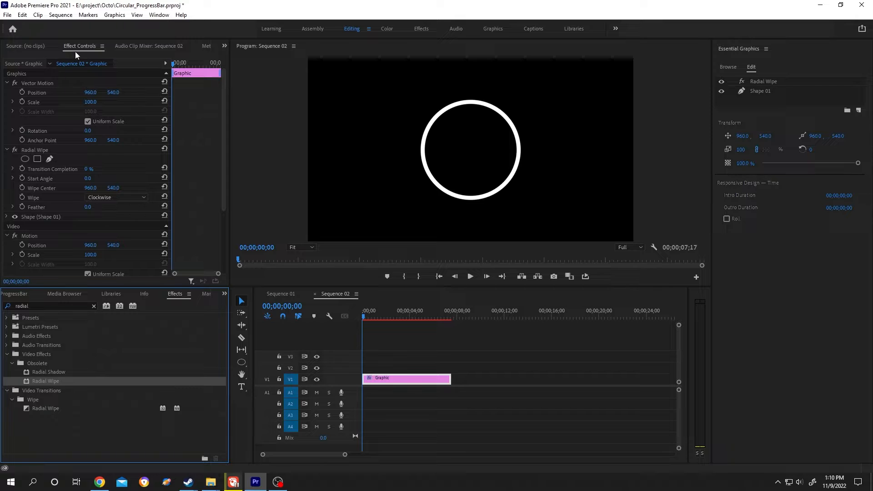
{"action": "left_click", "coordinate": [224, 45]}
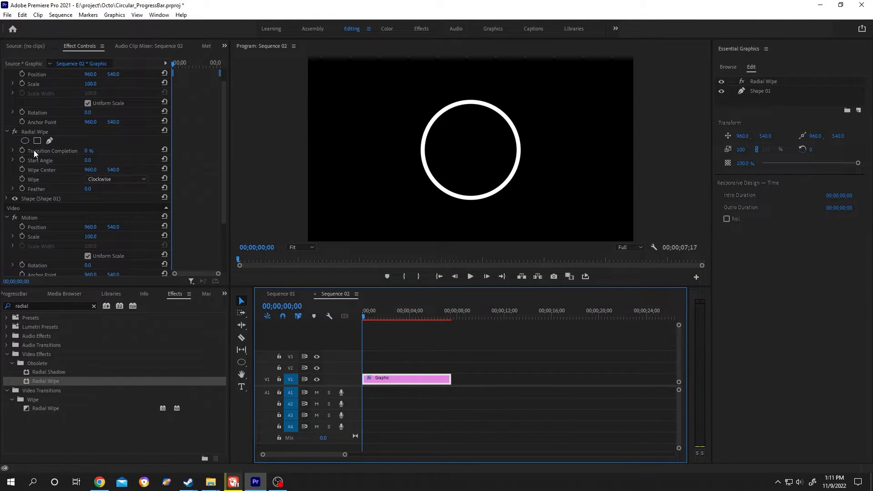
{"action": "mouse_move", "coordinate": [21, 152]}
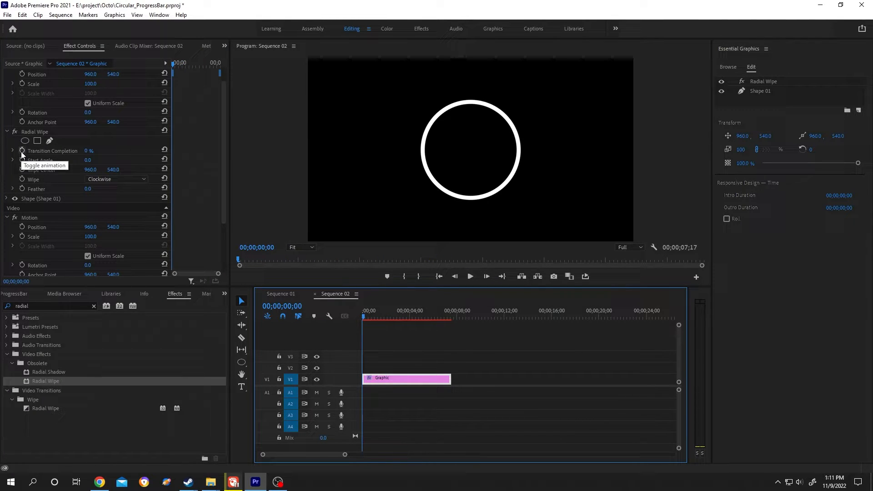
Keyframe Transition Completion so the ring wipes from closed to open over about four seconds.
{"action": "left_click", "coordinate": [21, 150]}
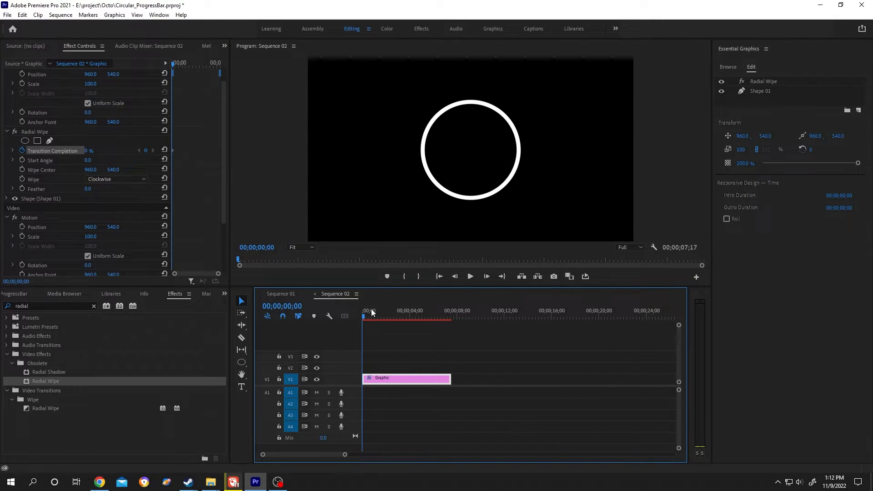
{"action": "left_click", "coordinate": [390, 317]}
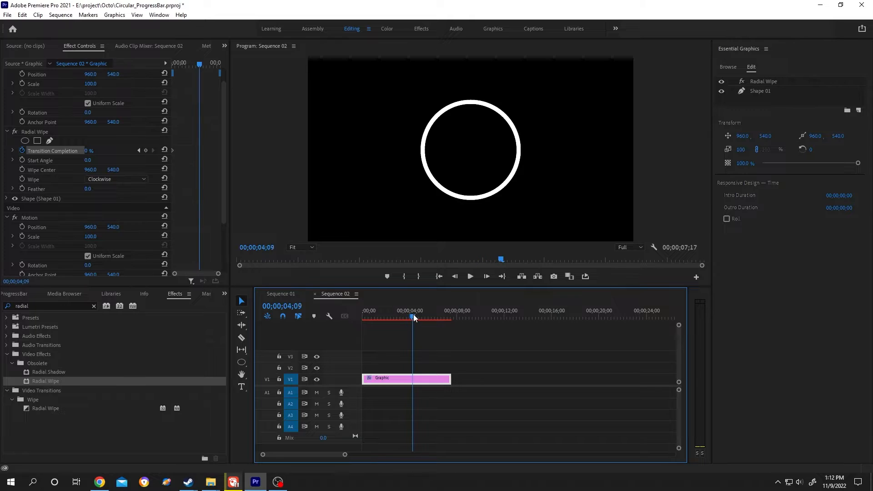
{"action": "left_click", "coordinate": [409, 318]}
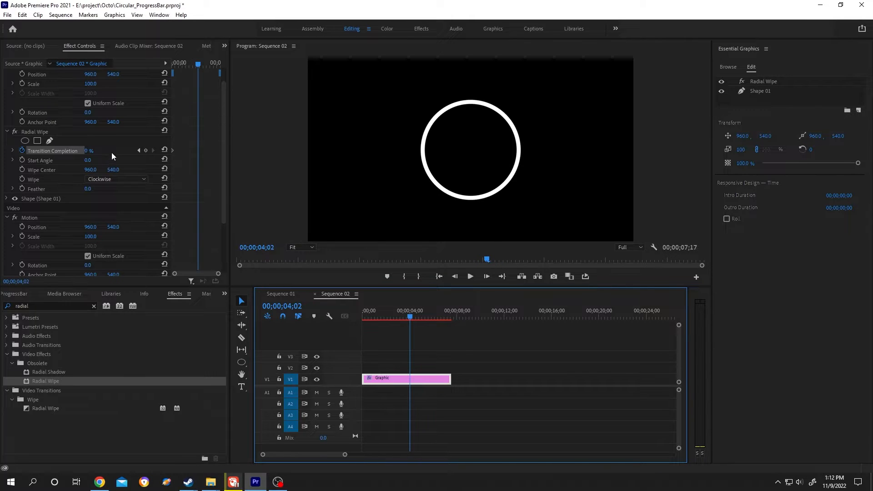
{"action": "left_click", "coordinate": [146, 150]}
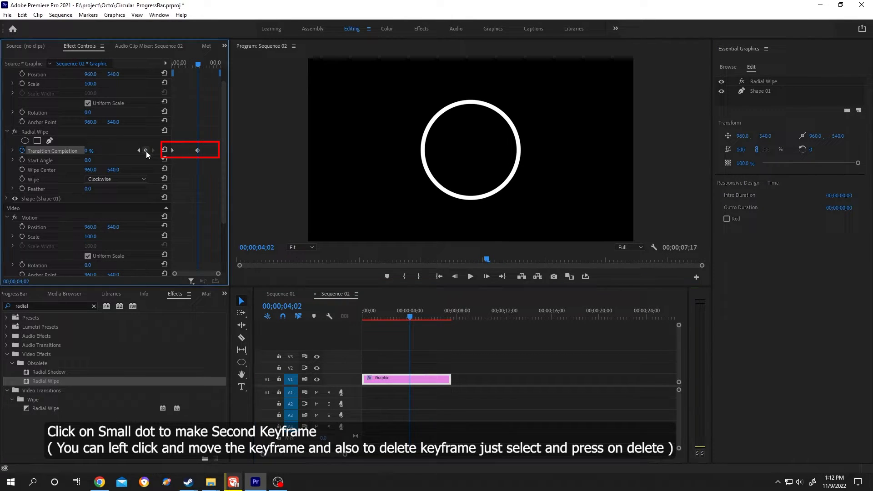
{"action": "mouse_move", "coordinate": [138, 152]}
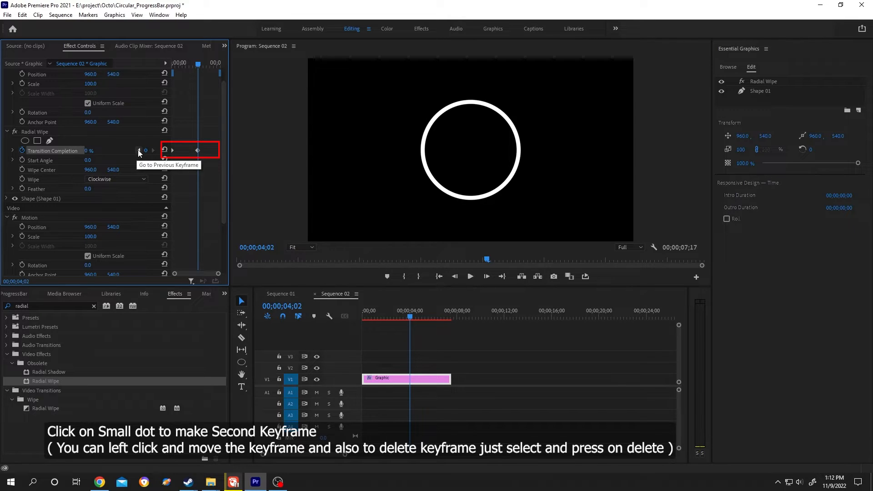
{"action": "left_click", "coordinate": [138, 150]}
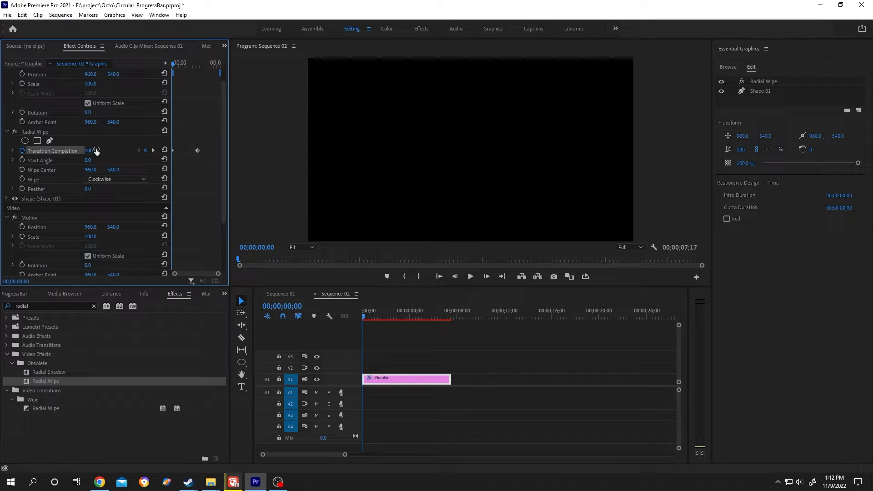
{"action": "left_click", "coordinate": [469, 277]}
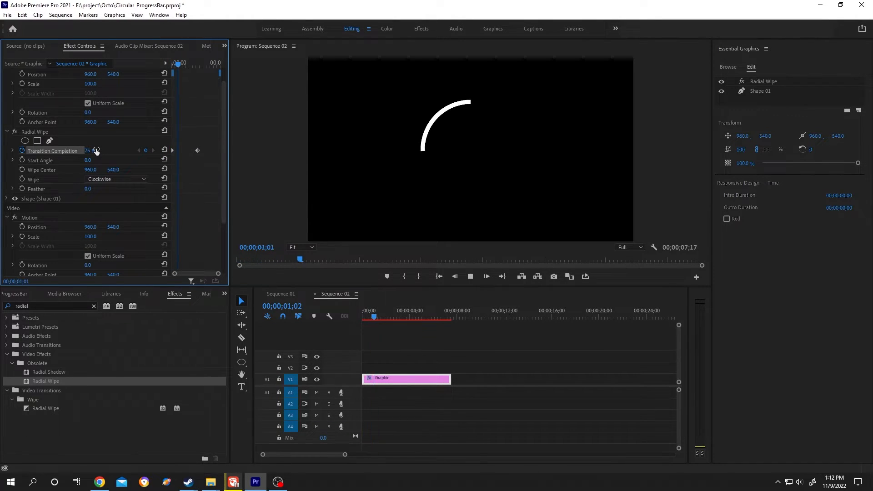
{"action": "left_click", "coordinate": [397, 316]}
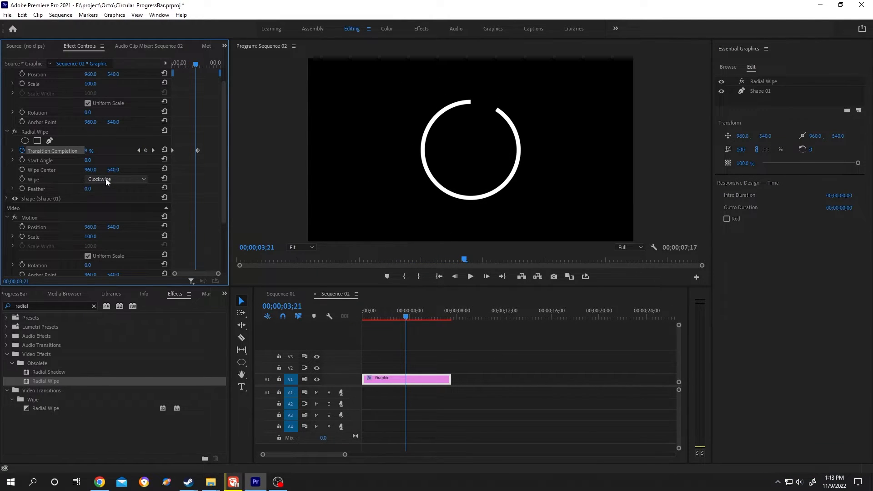
Change the Radial Wipe direction for the ring animation.
{"action": "left_click", "coordinate": [116, 180]}
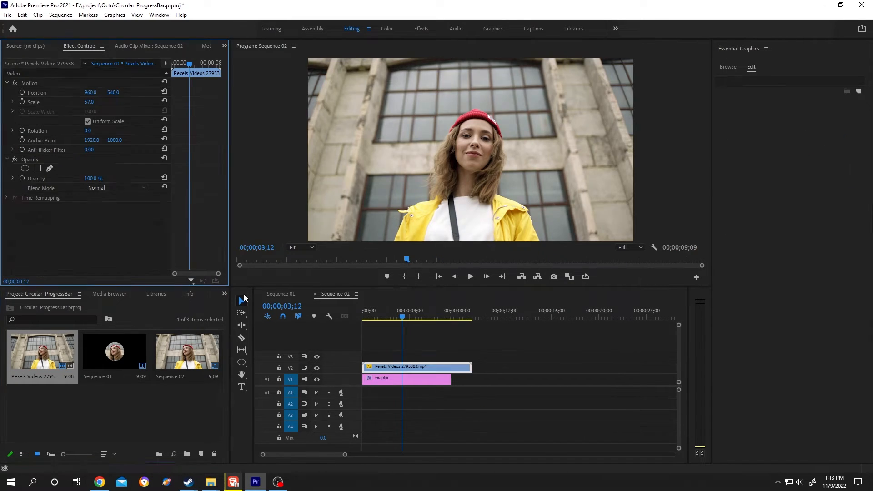
Apply the Circle effect to the video in Stencil Alpha mode with radius 482 to fill the ring.
{"action": "left_click", "coordinate": [174, 293]}
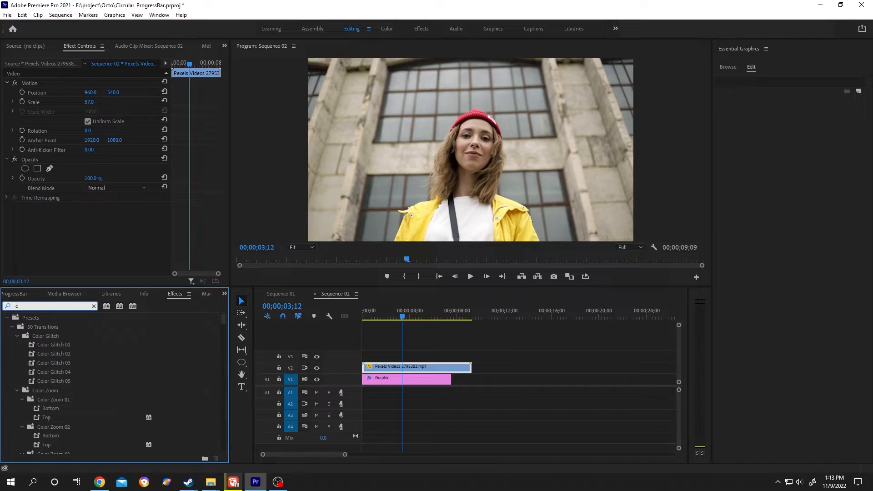
{"action": "type", "text": "irc"}
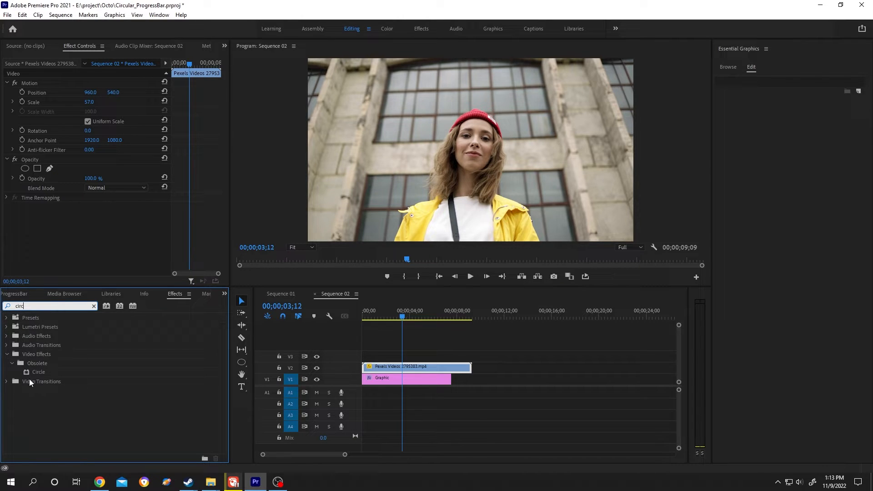
{"action": "double_click", "coordinate": [38, 372]}
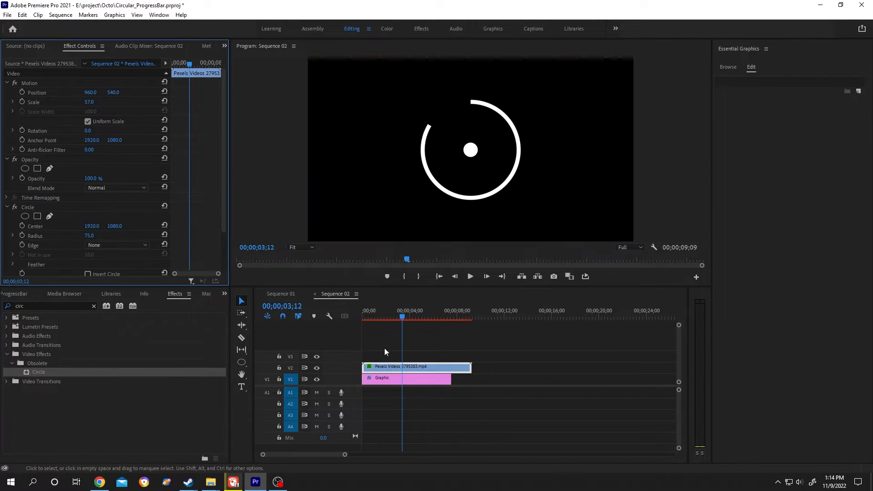
{"action": "scroll", "scroll_direction": "down", "scroll_amount": 3}
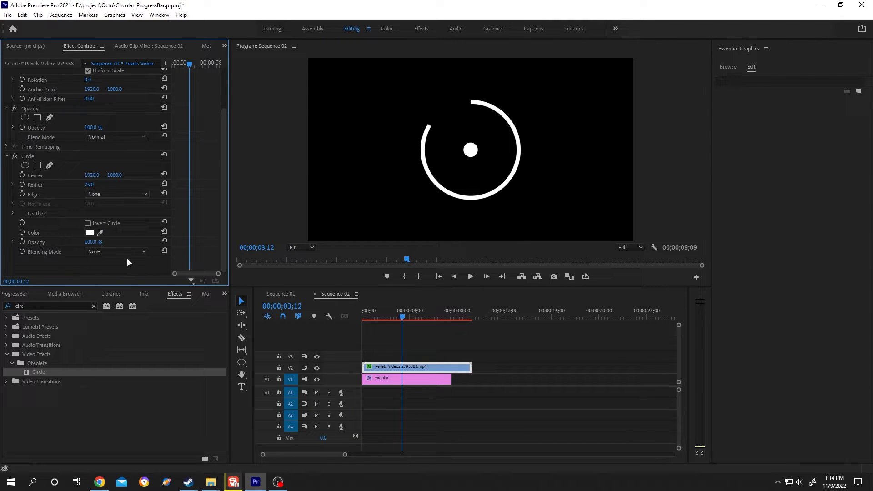
{"action": "left_click", "coordinate": [117, 251]}
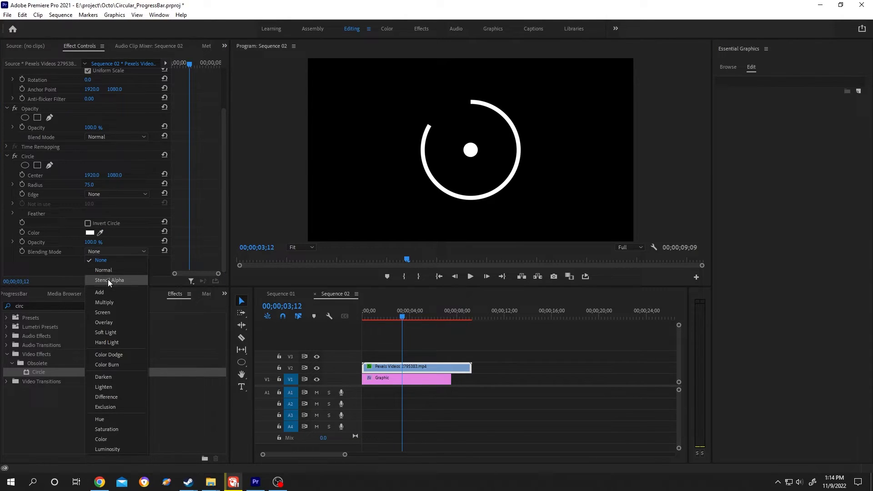
{"action": "left_click", "coordinate": [109, 280]}
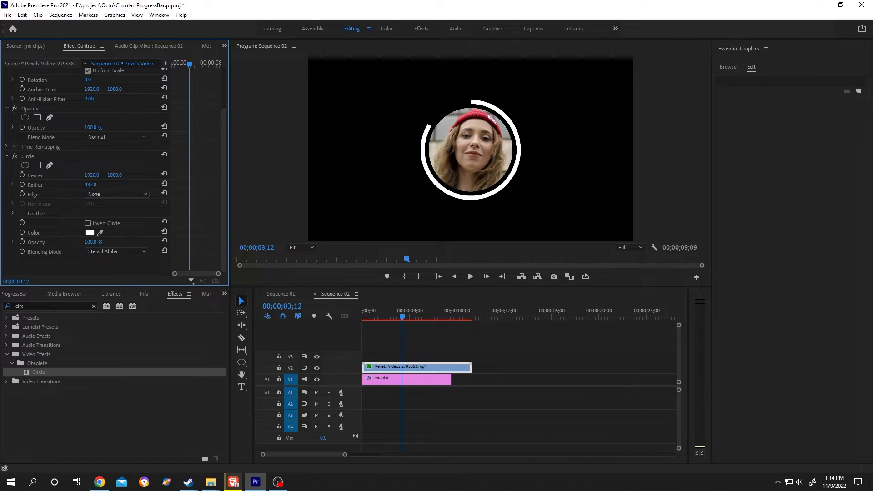
{"action": "left_click", "coordinate": [90, 185]}
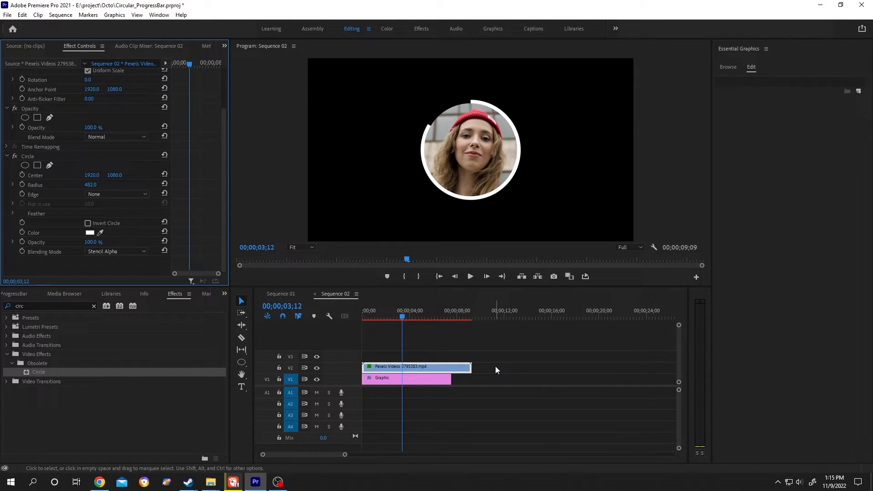
Reset the ring graphic's Position to 960, 540 and extend it to the video clip's length.
{"action": "left_click", "coordinate": [405, 378]}
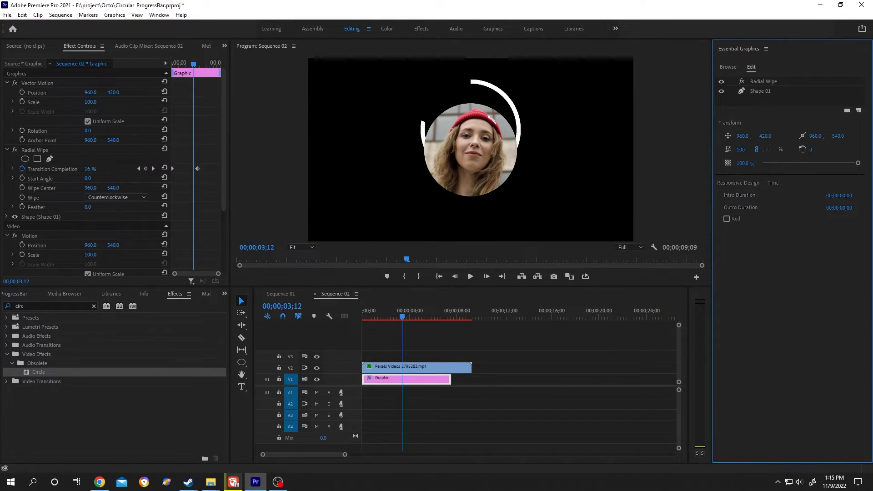
{"action": "left_click", "coordinate": [317, 367]}
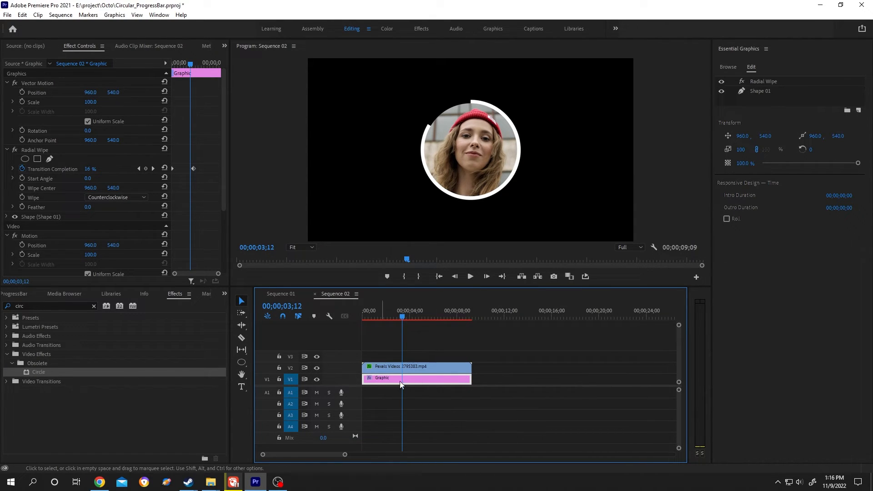
{"action": "right_click", "coordinate": [398, 378]}
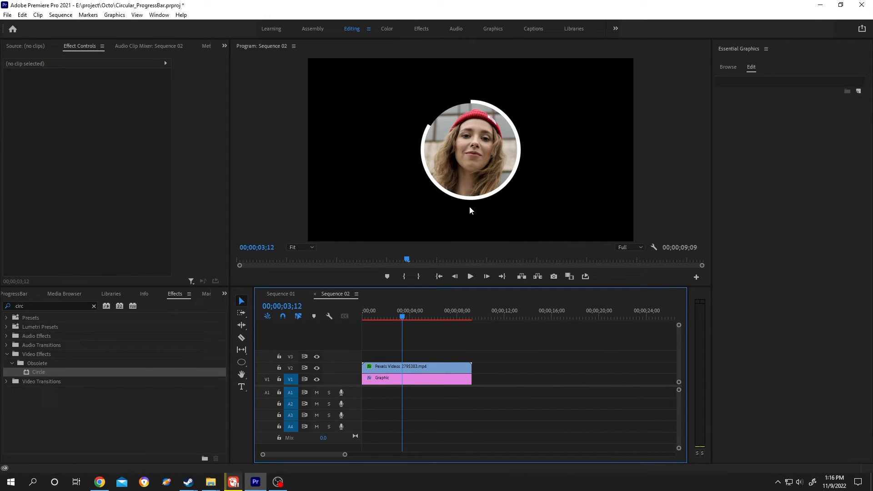
Nest the ring and video clips into a sequence named Progress.
{"action": "right_click", "coordinate": [415, 378]}
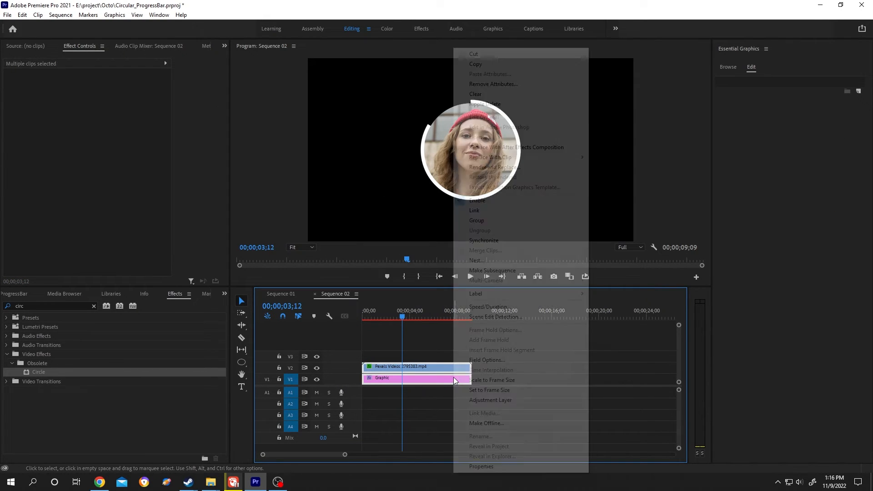
{"action": "left_click", "coordinate": [476, 260]}
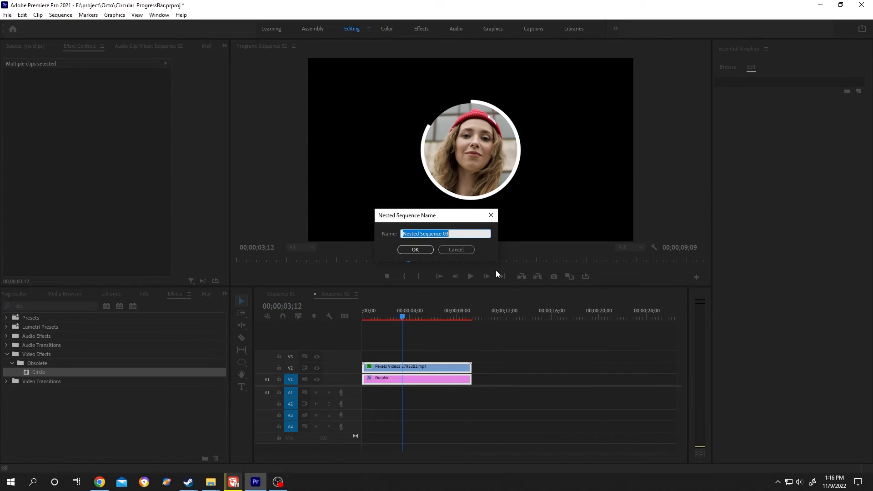
{"action": "type", "text": "Progress"}
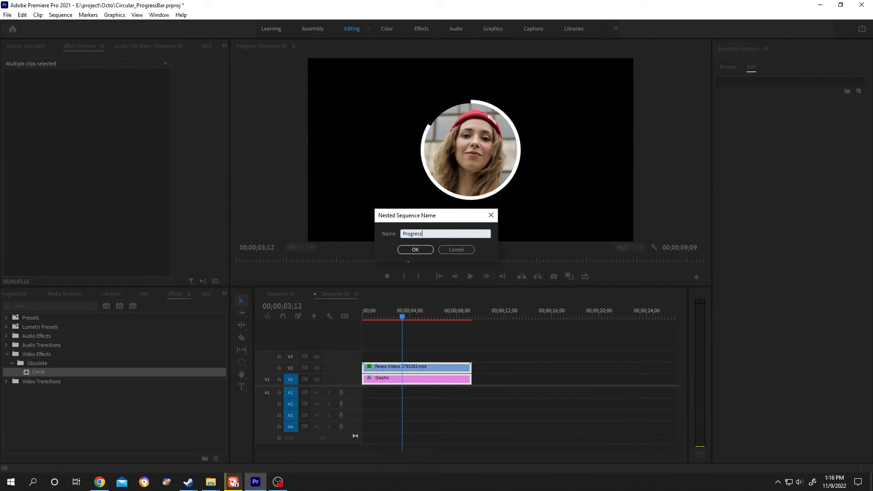
{"action": "left_click", "coordinate": [414, 249]}
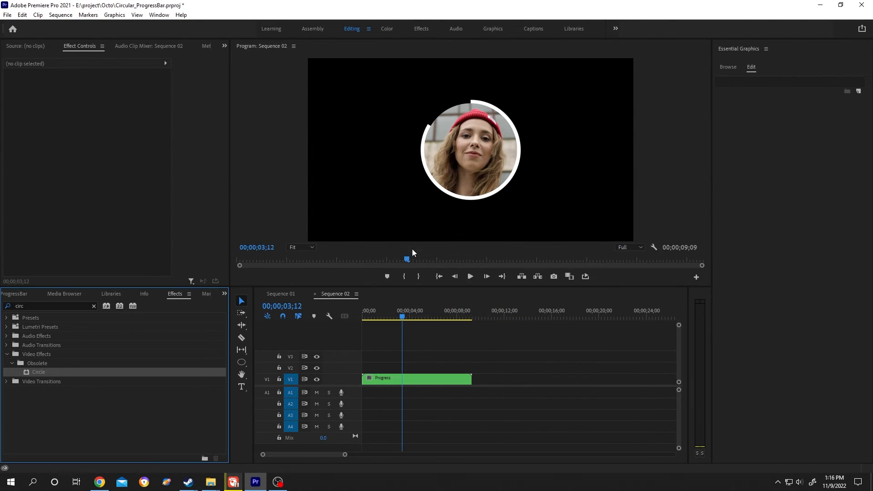
Select the Progress clip and move its Position to 695, 533, left of centre.
{"action": "left_click", "coordinate": [416, 378]}
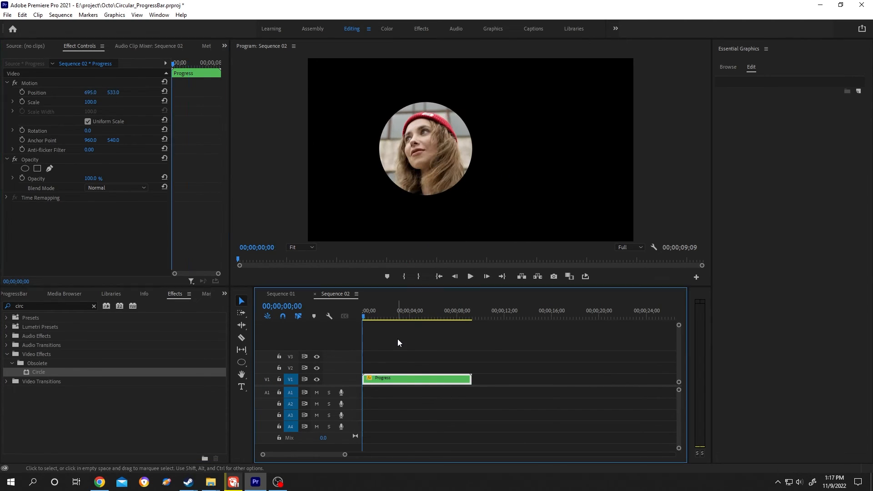
{"action": "left_click", "coordinate": [60, 15]}
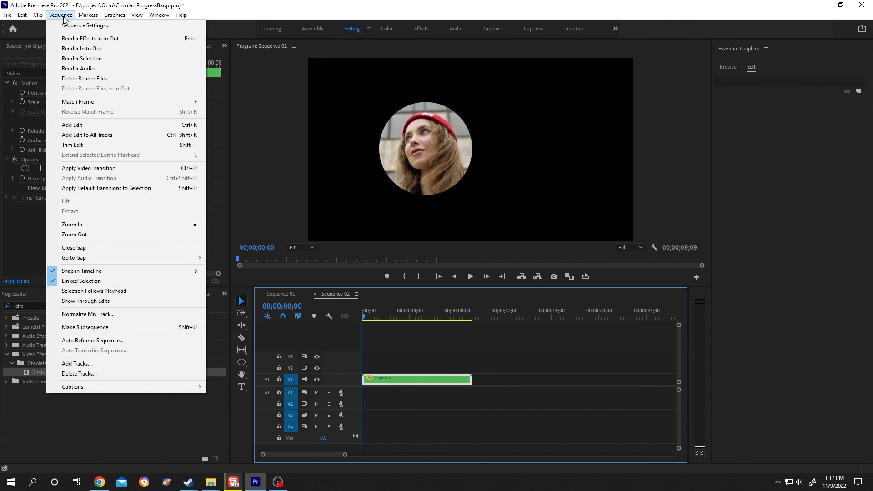